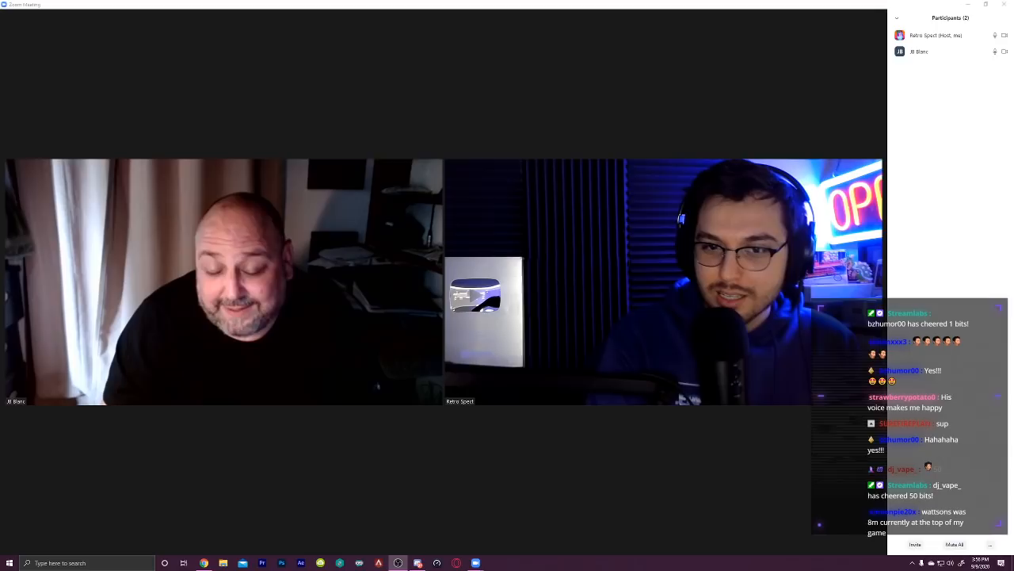
pyautogui.scroll(-3)
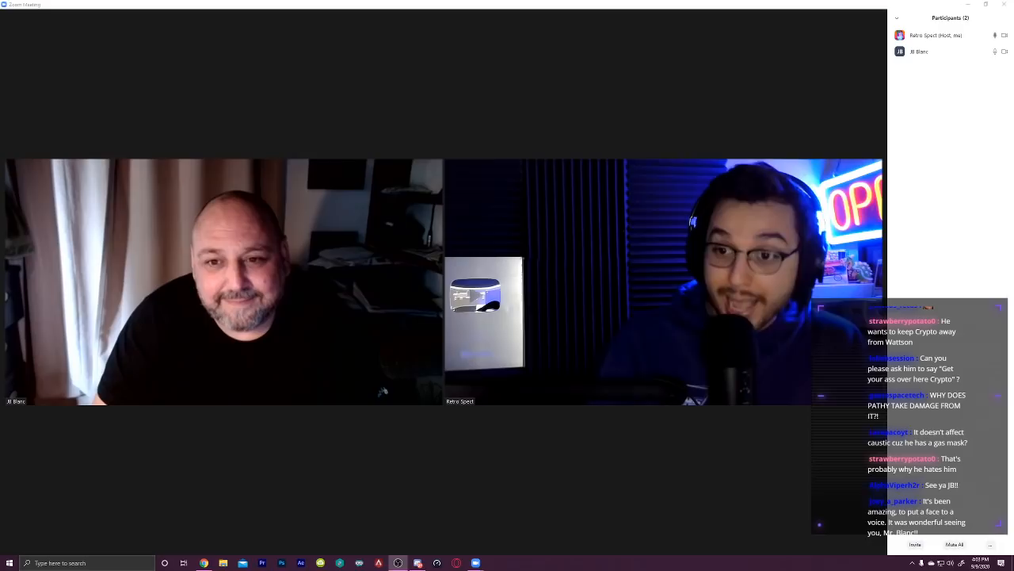
pyautogui.scroll(-3)
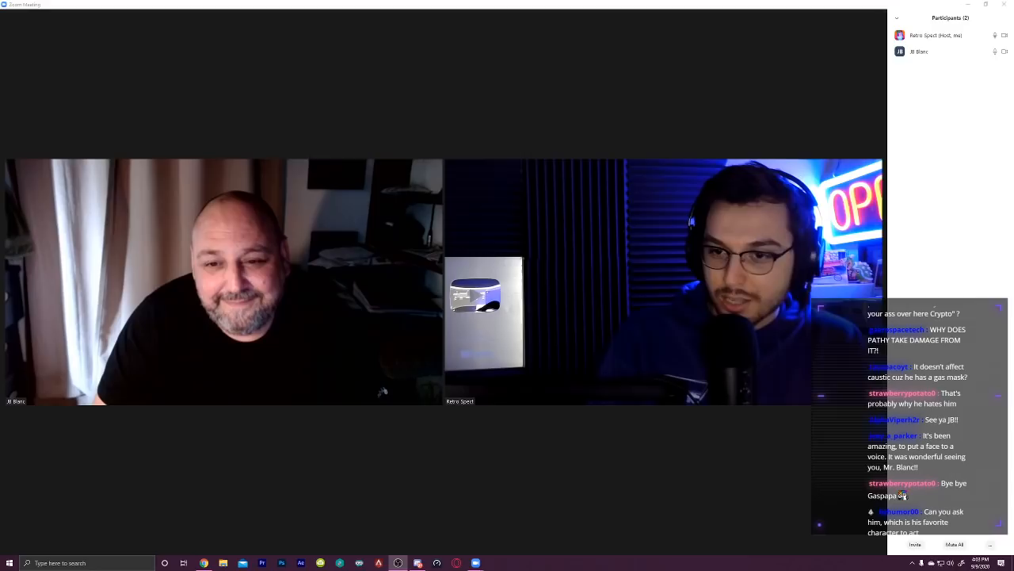